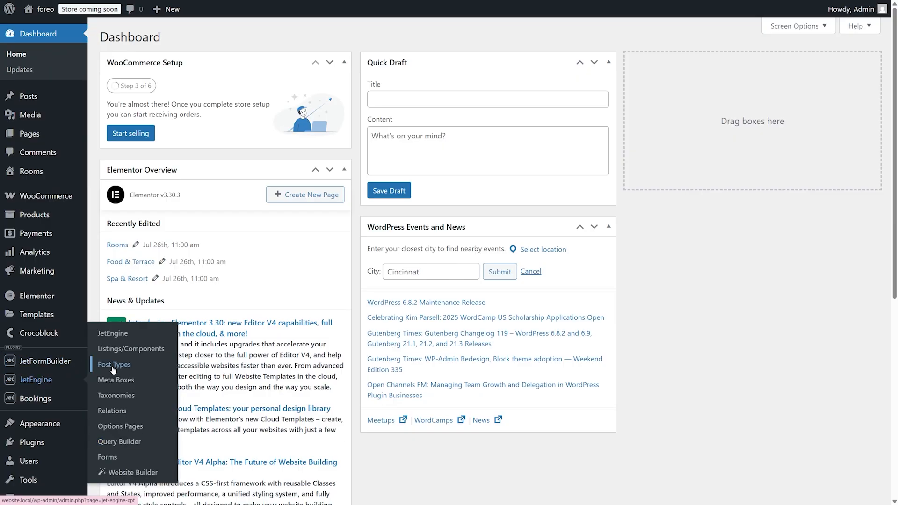
Step: Go to JetEngine's Post Types list showing the existing Rooms post type
left_click(114, 364)
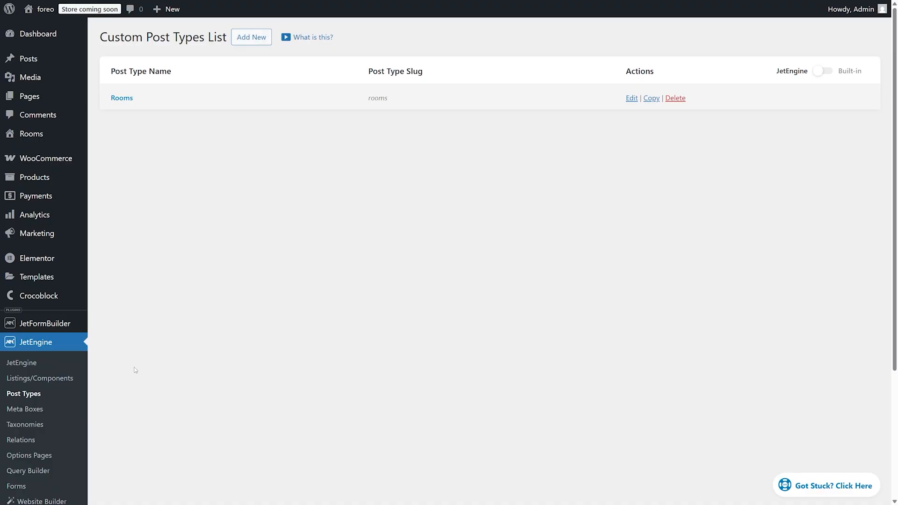
mouse_move(643, 92)
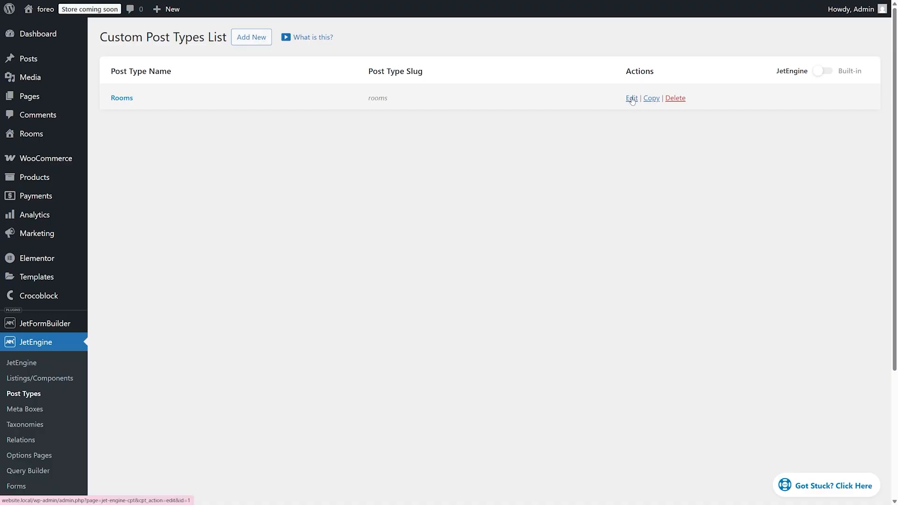
Step: Edit the Rooms post type and switch on Custom Meta Storage (Beta) using table wp_rooms_meta
left_click(630, 98)
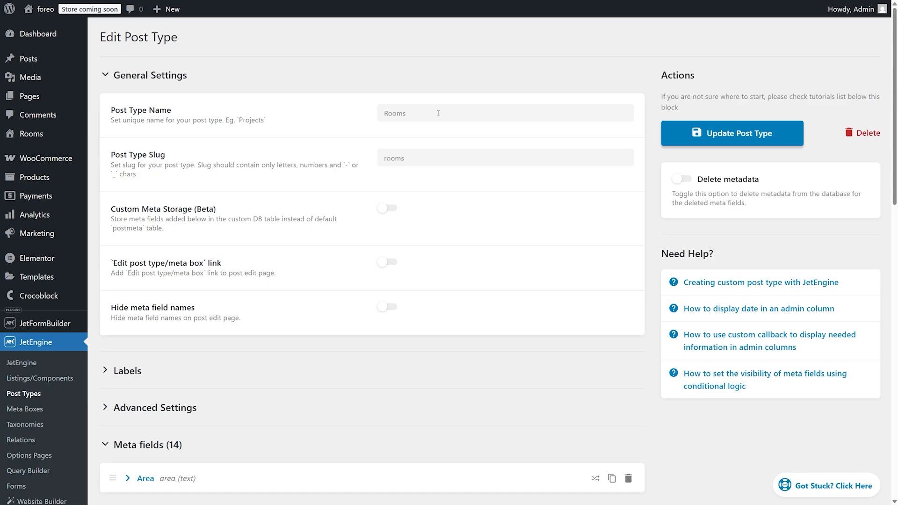
mouse_move(130, 75)
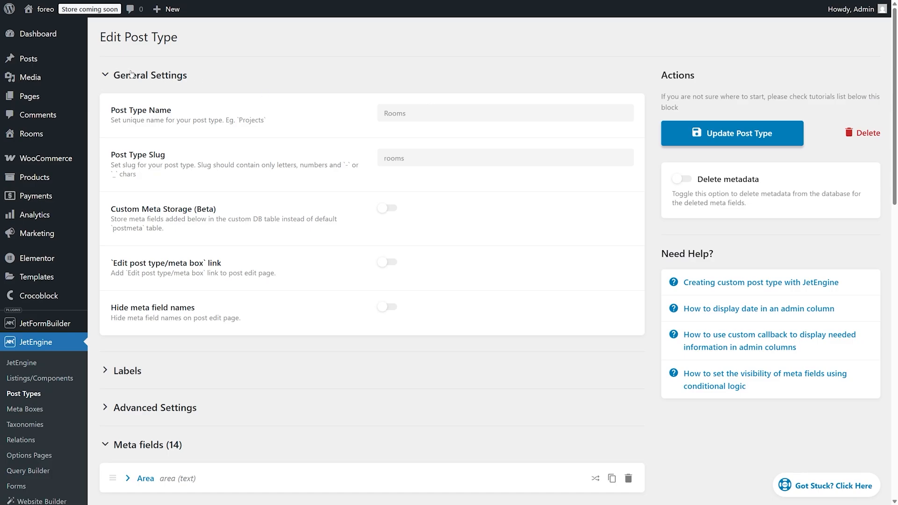
mouse_move(136, 215)
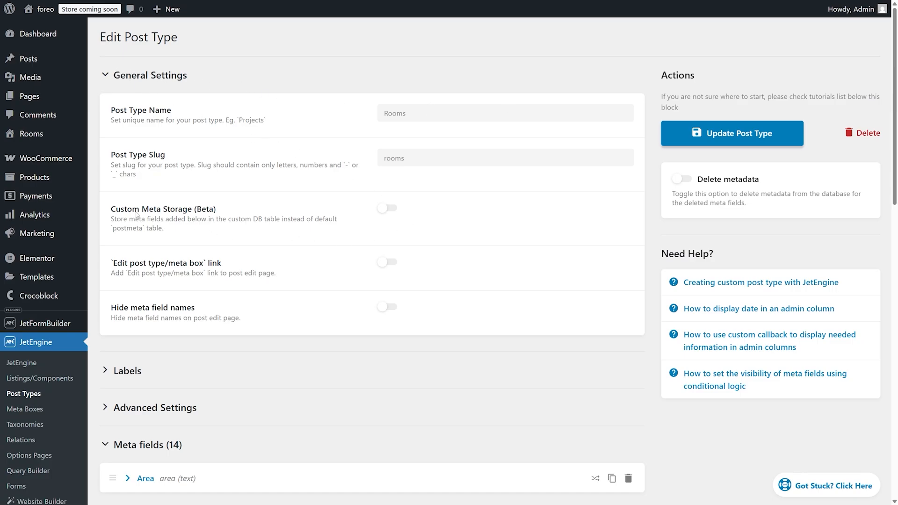
mouse_move(357, 212)
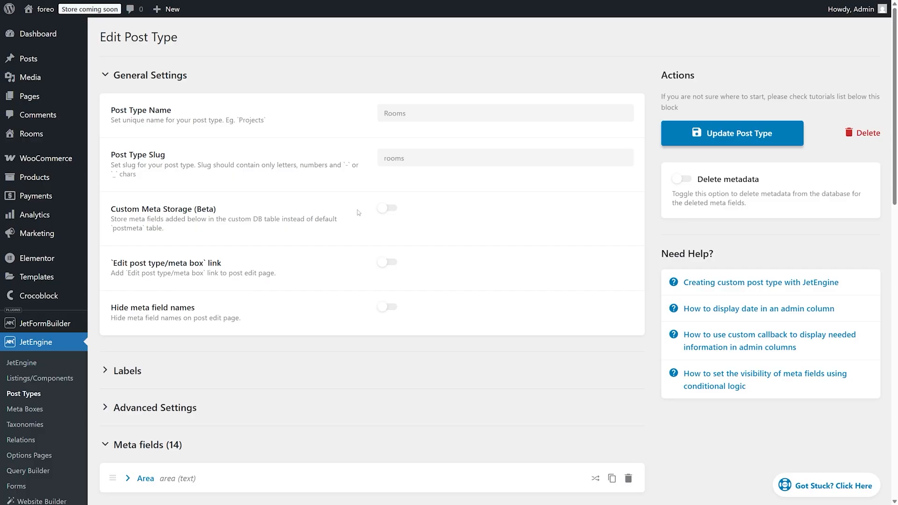
left_click(386, 208)
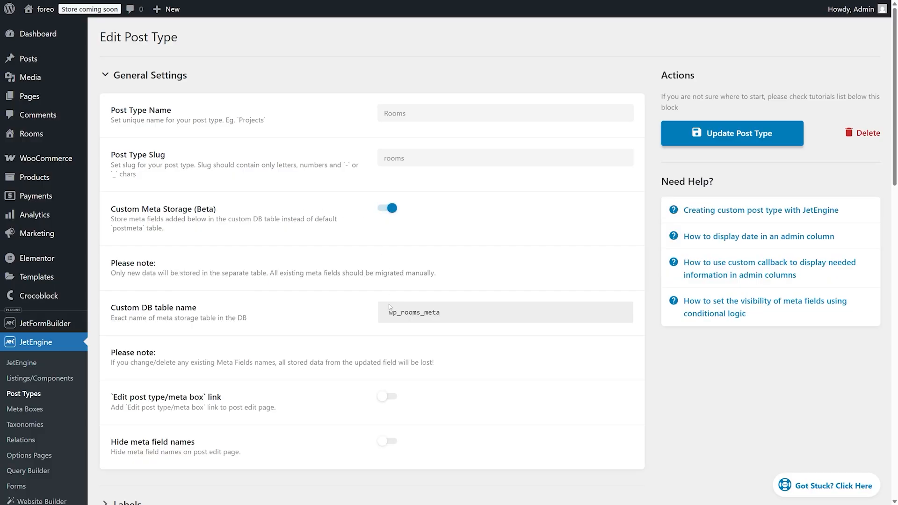
mouse_move(272, 313)
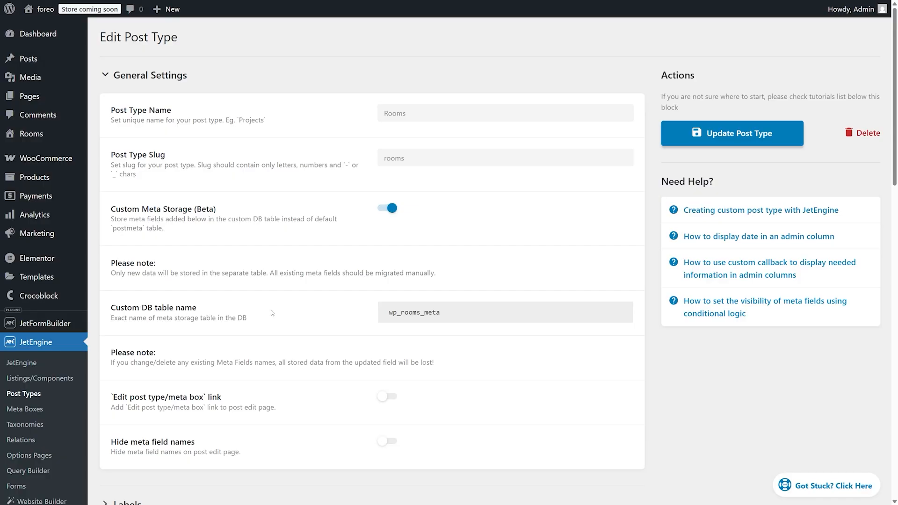
mouse_move(361, 321)
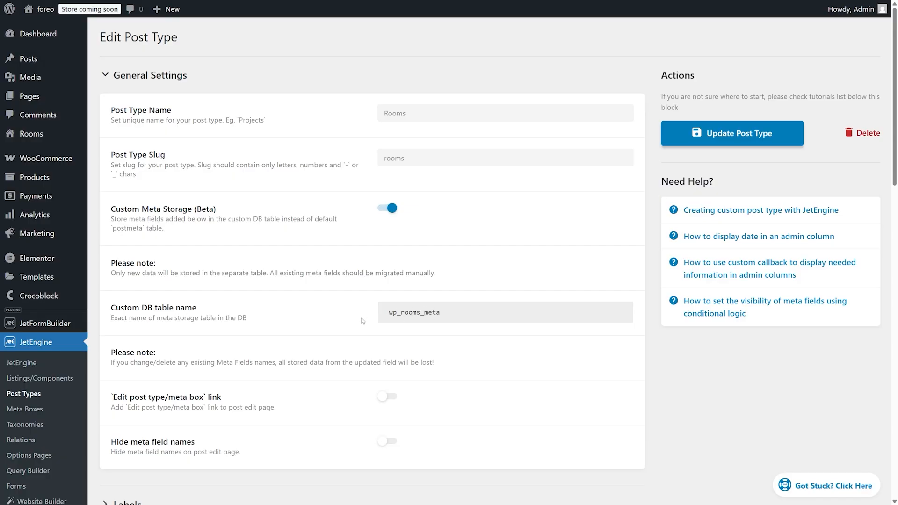
mouse_move(399, 331)
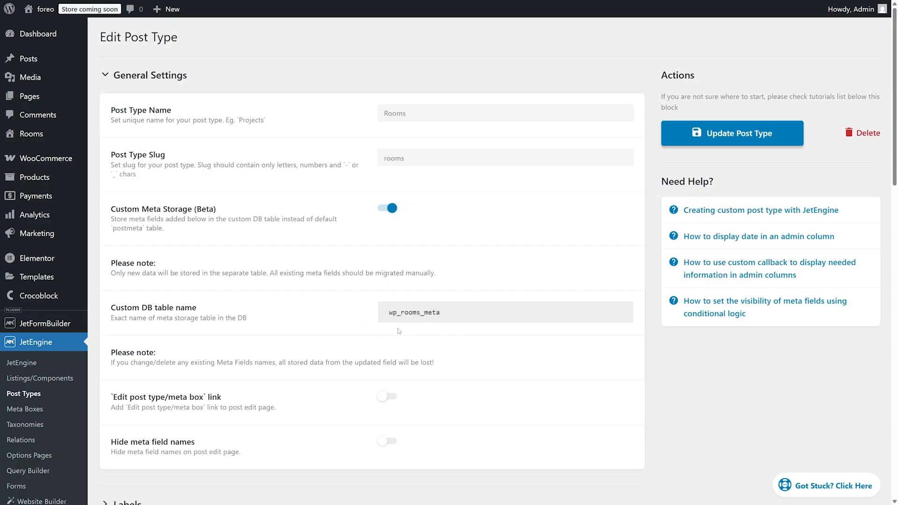
mouse_move(731, 133)
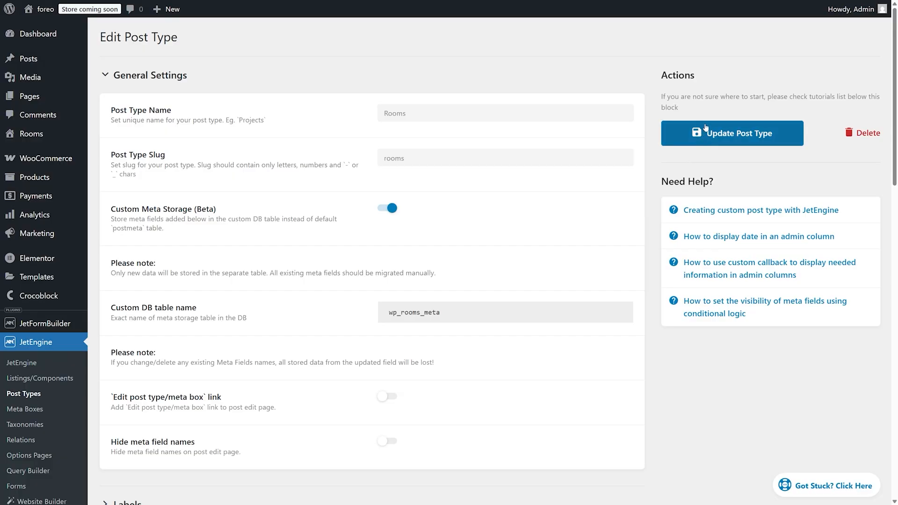
Step: Update the Rooms post type so the Custom Meta Storage setting is saved
left_click(731, 133)
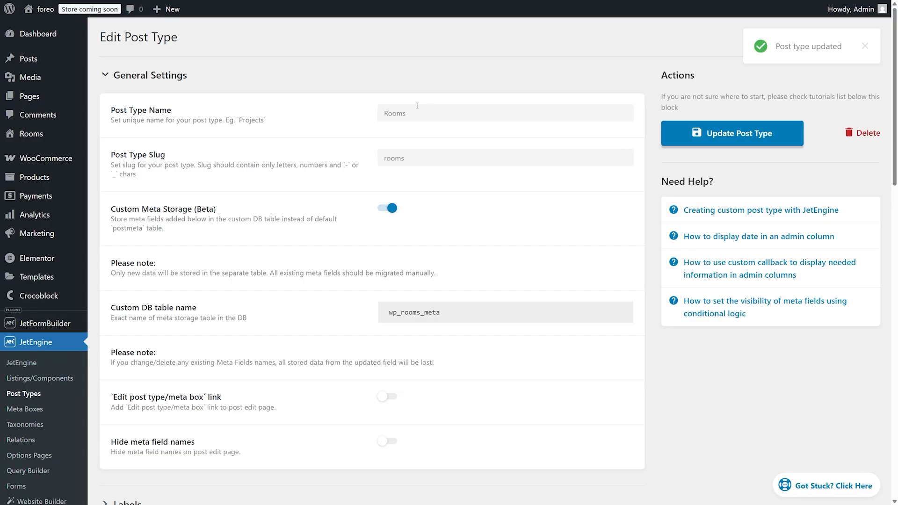
mouse_move(32, 134)
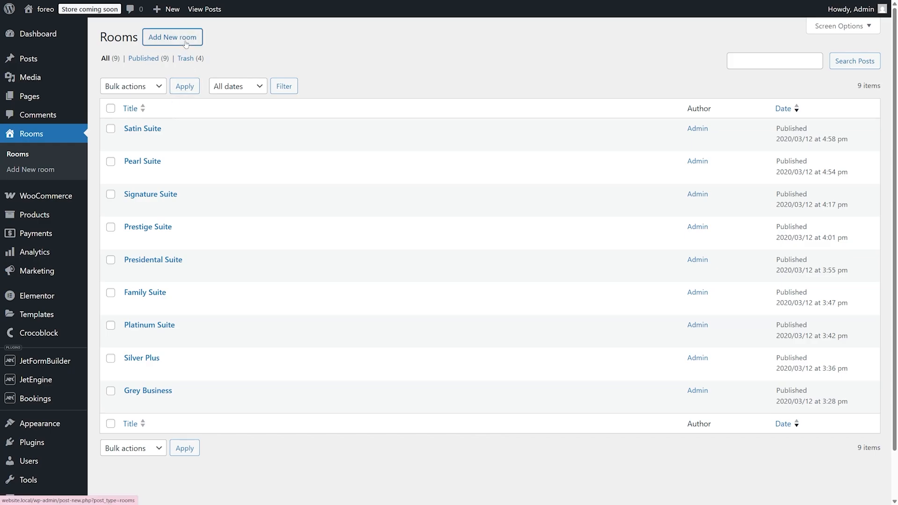
Step: Create a new room titled 'Junior Suite', allow children, and publish it
left_click(172, 37)
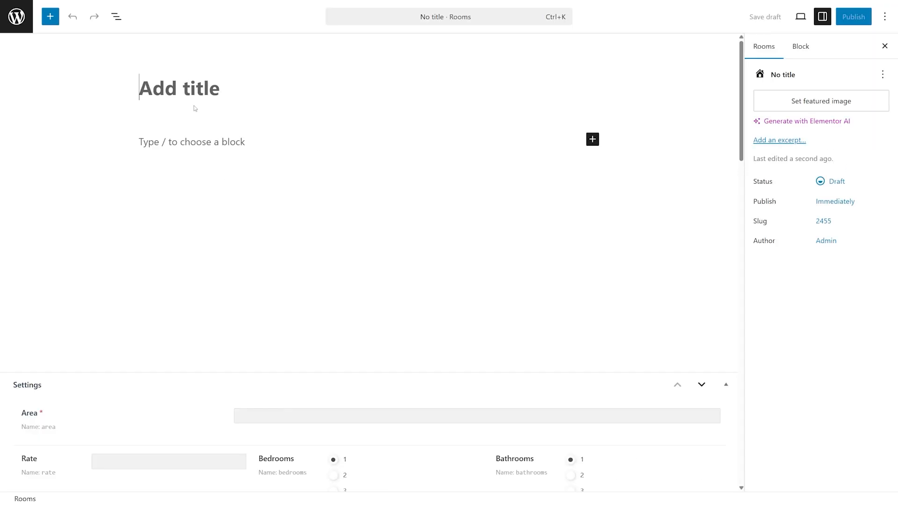
type("Junior Suite")
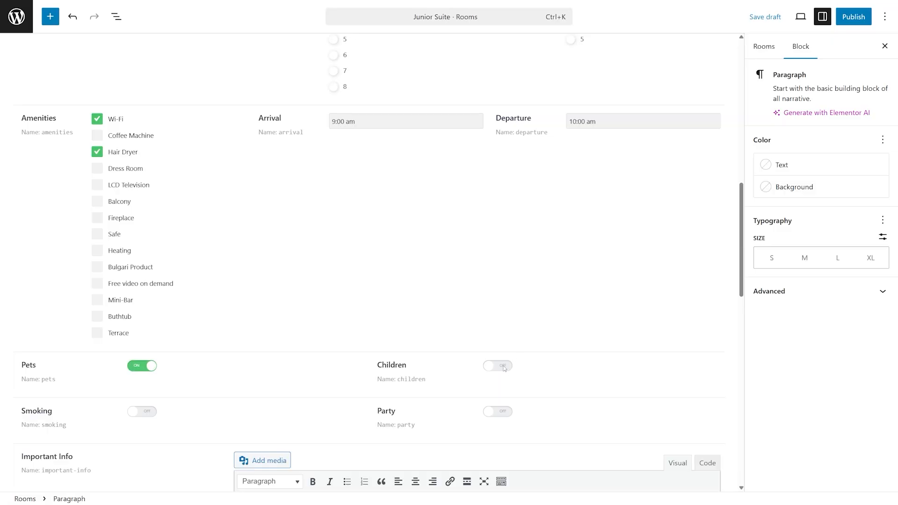
left_click(496, 366)
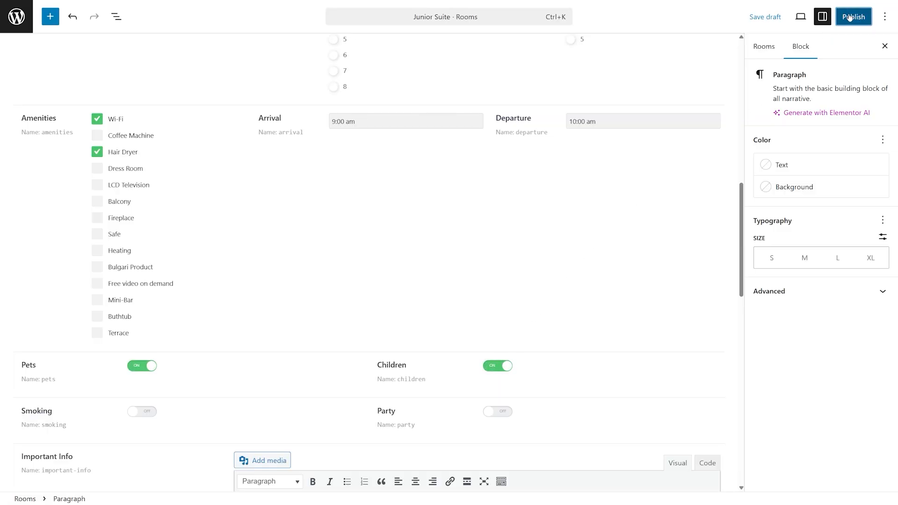
left_click(853, 16)
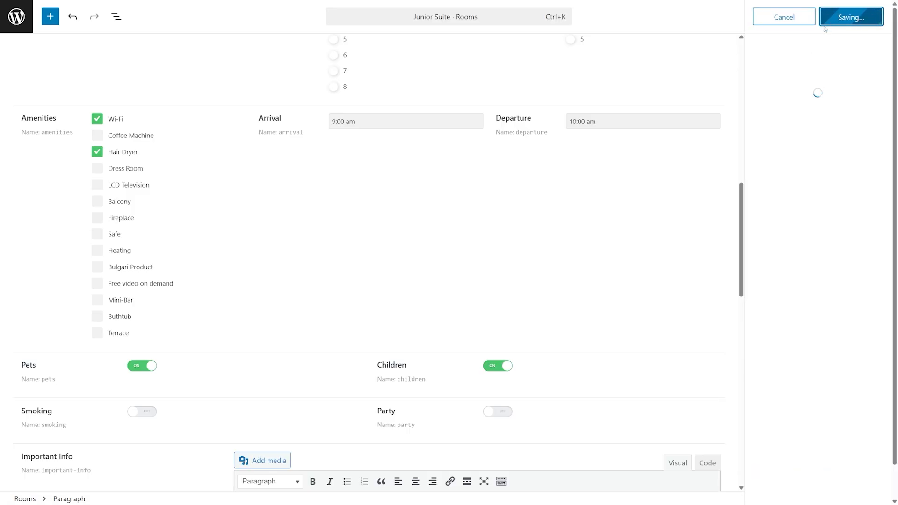